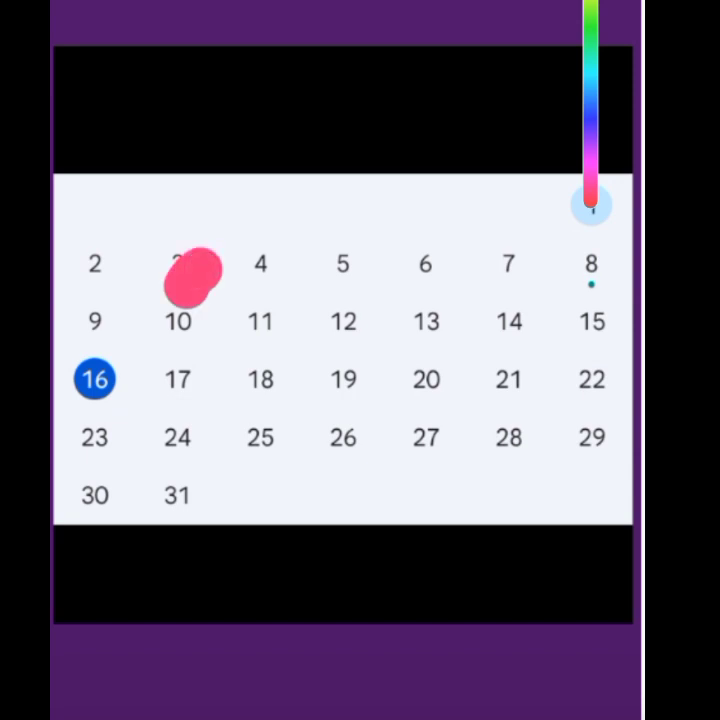
Place red period dots on day 4, another period day, and day 30.
click(260, 280)
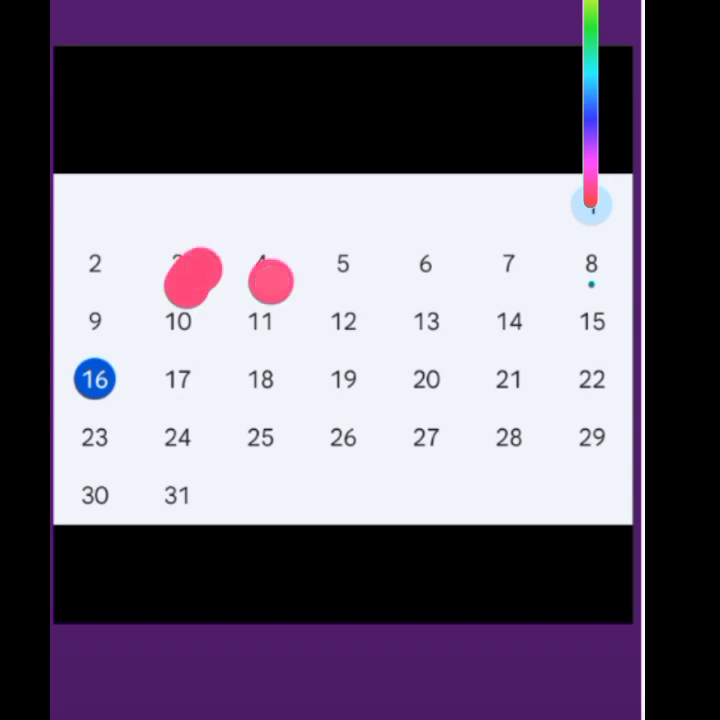
click(343, 273)
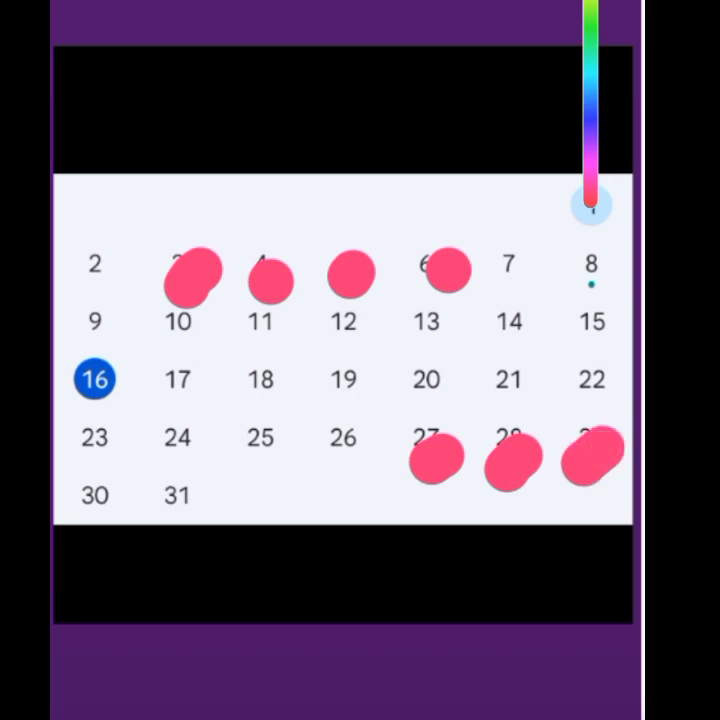
click(113, 518)
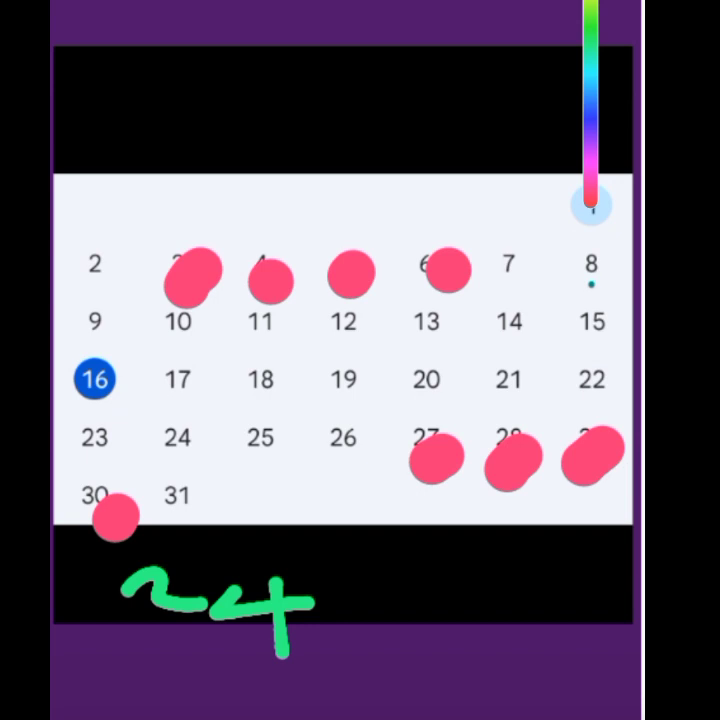
Write the minus sign and 14 after 24, then mark day 12 with a green dot.
drag(345, 600, 395, 600)
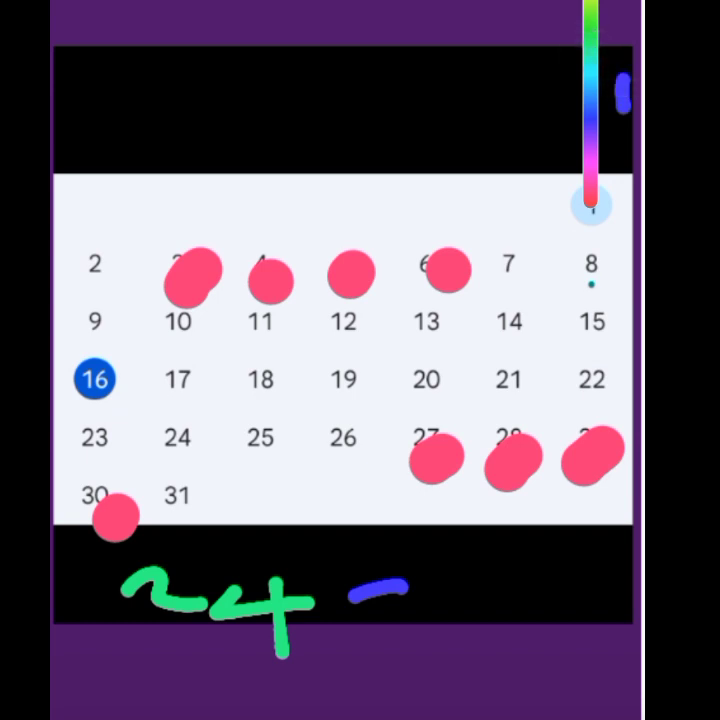
drag(435, 570, 435, 620)
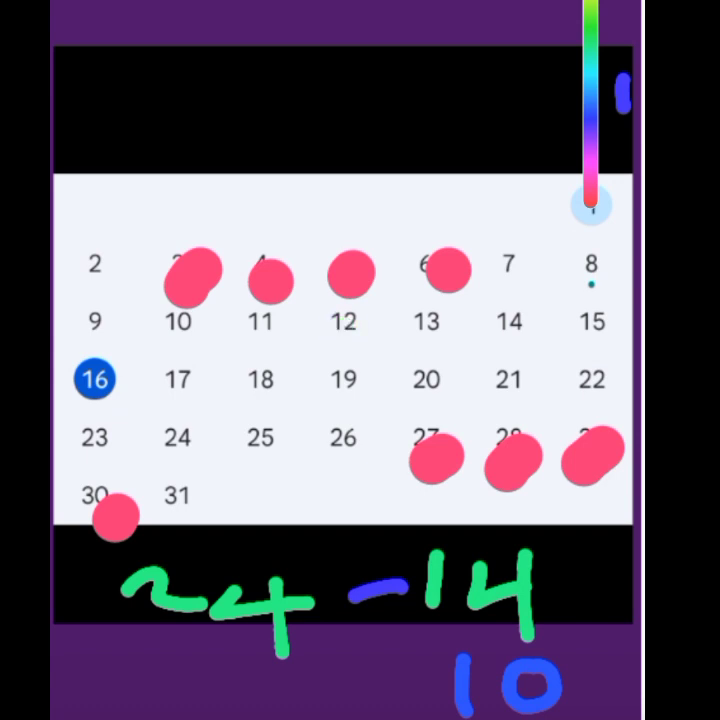
click(352, 328)
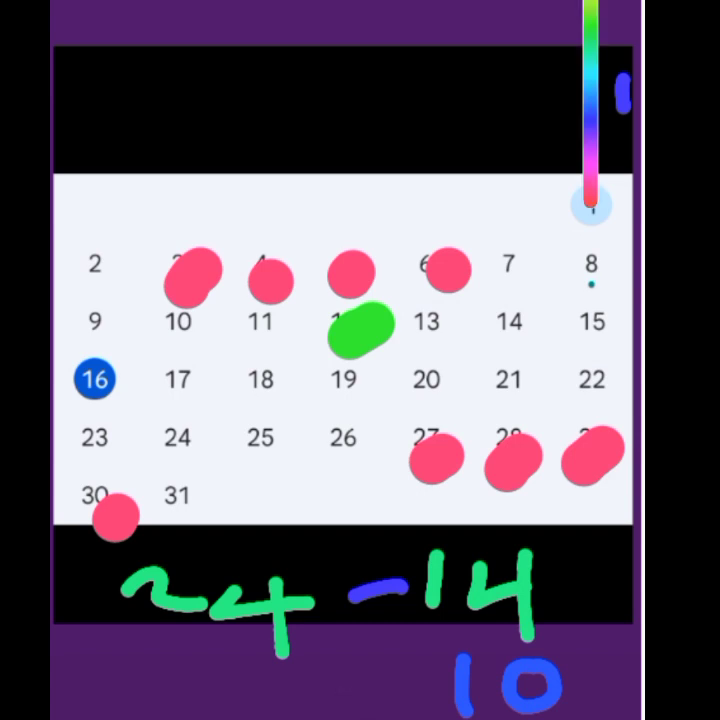
Place green fertile-window dots on a fertile day and day 13.
click(260, 345)
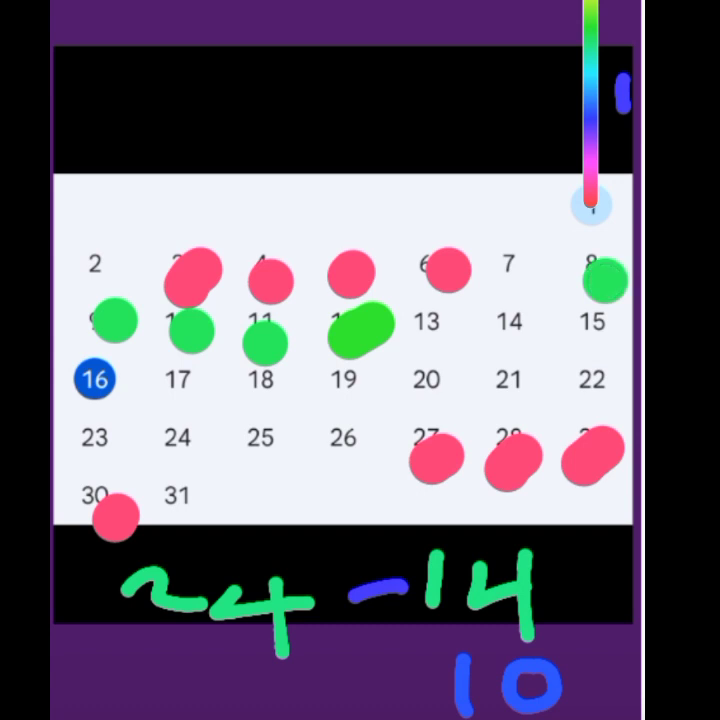
click(440, 330)
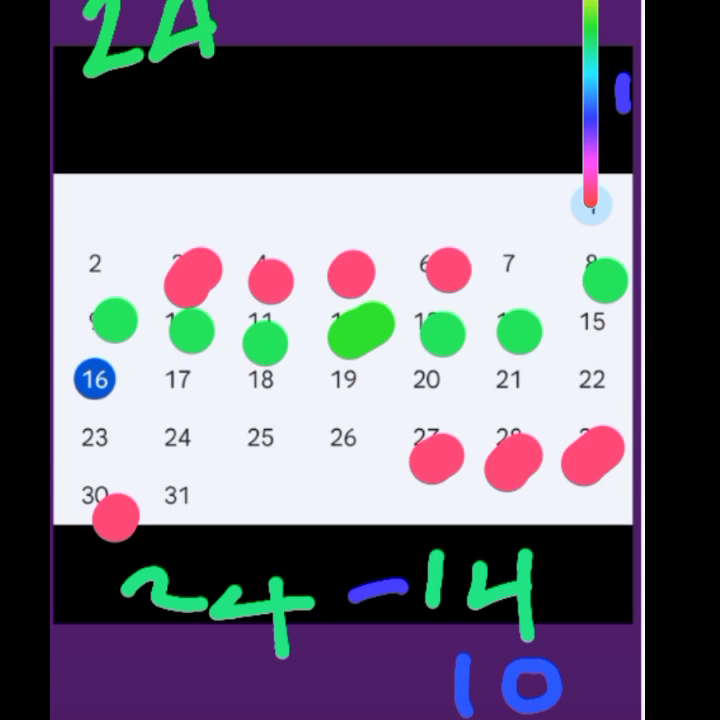
Draw a green handwritten stroke in the black area above the calendar.
drag(95, 100, 135, 135)
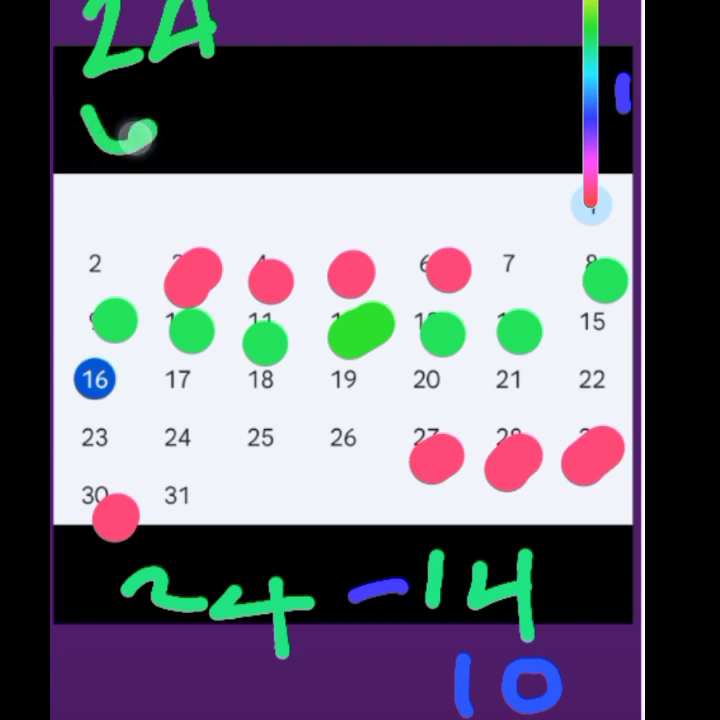